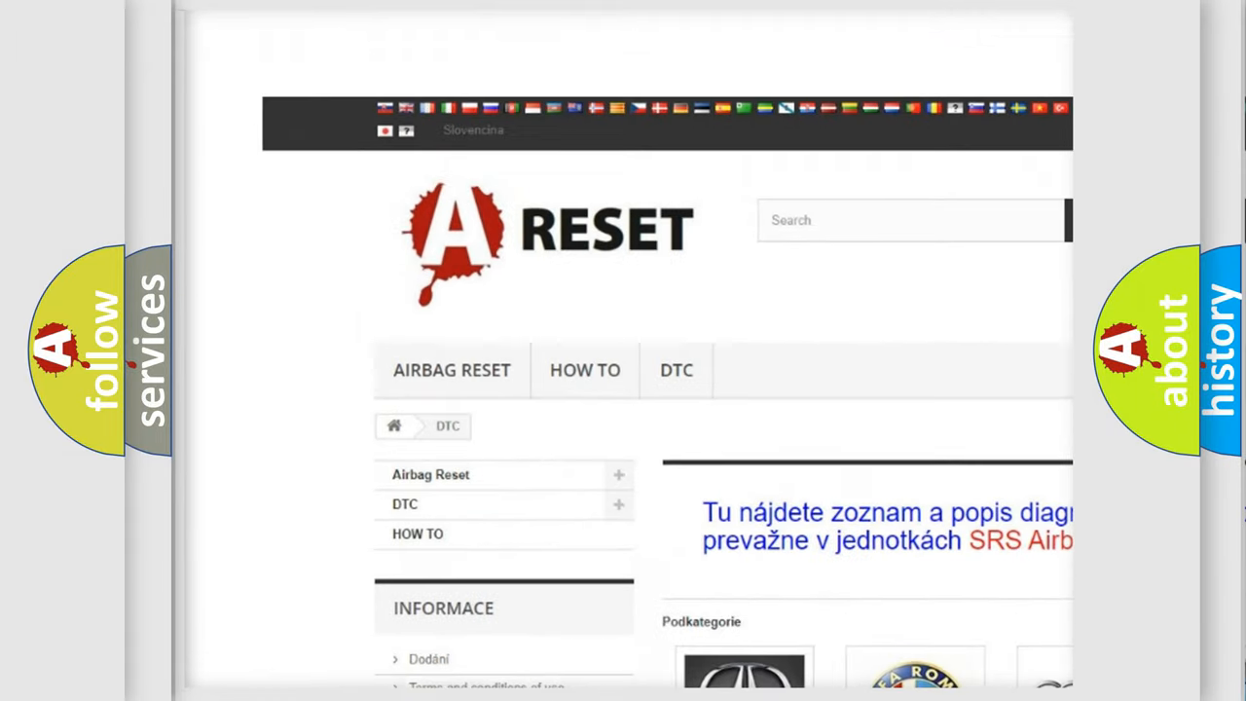
Choose the ALFA ROMEO DTC tile and review its list of B, C and P airbag codes.
scroll(down, 3)
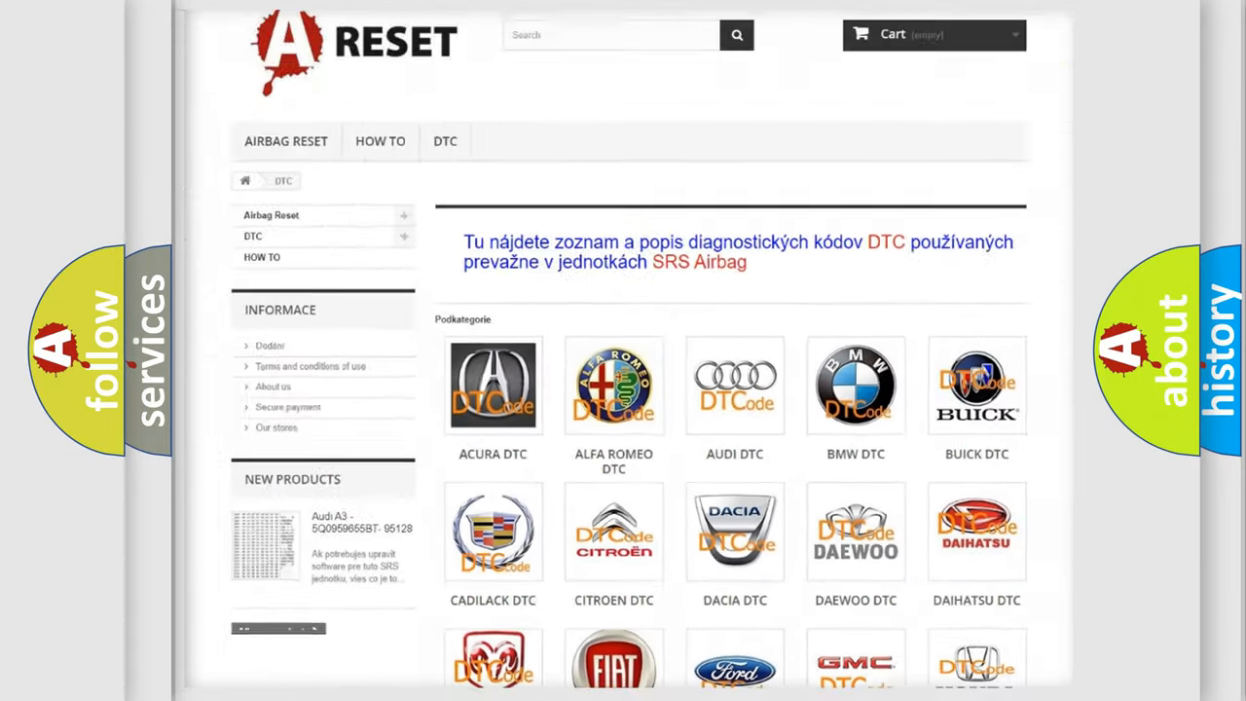
scroll(up, 3)
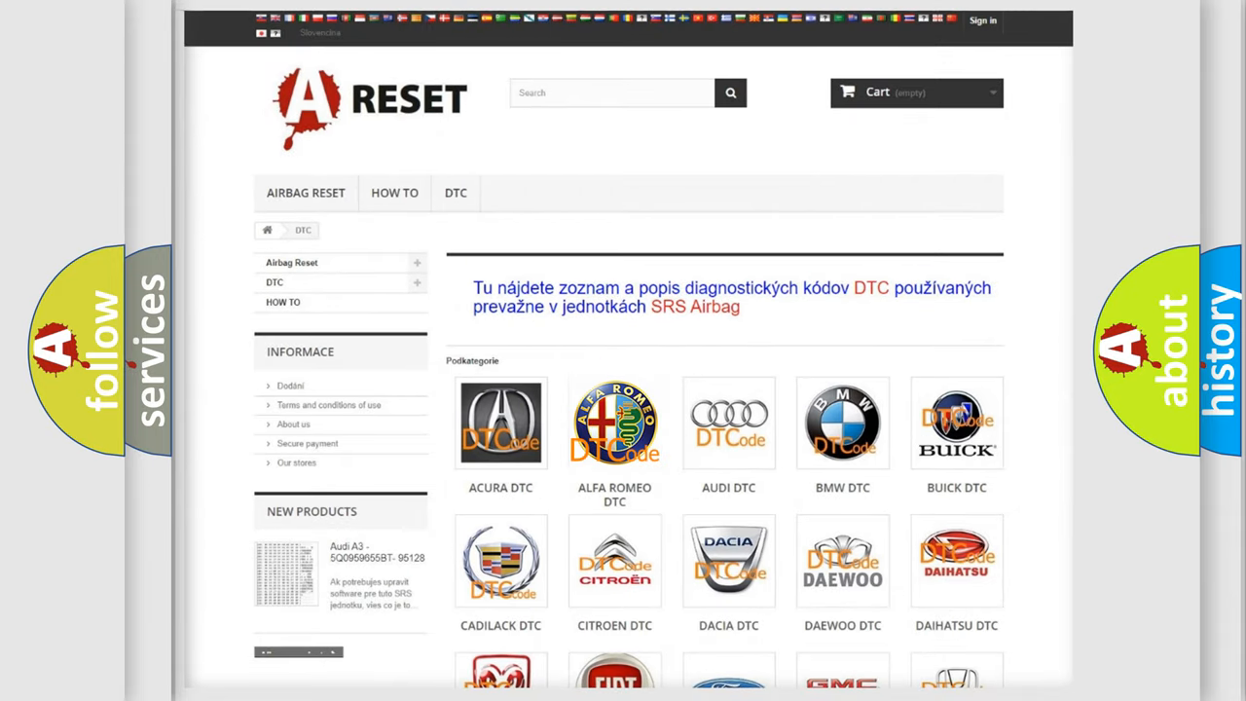
click(616, 420)
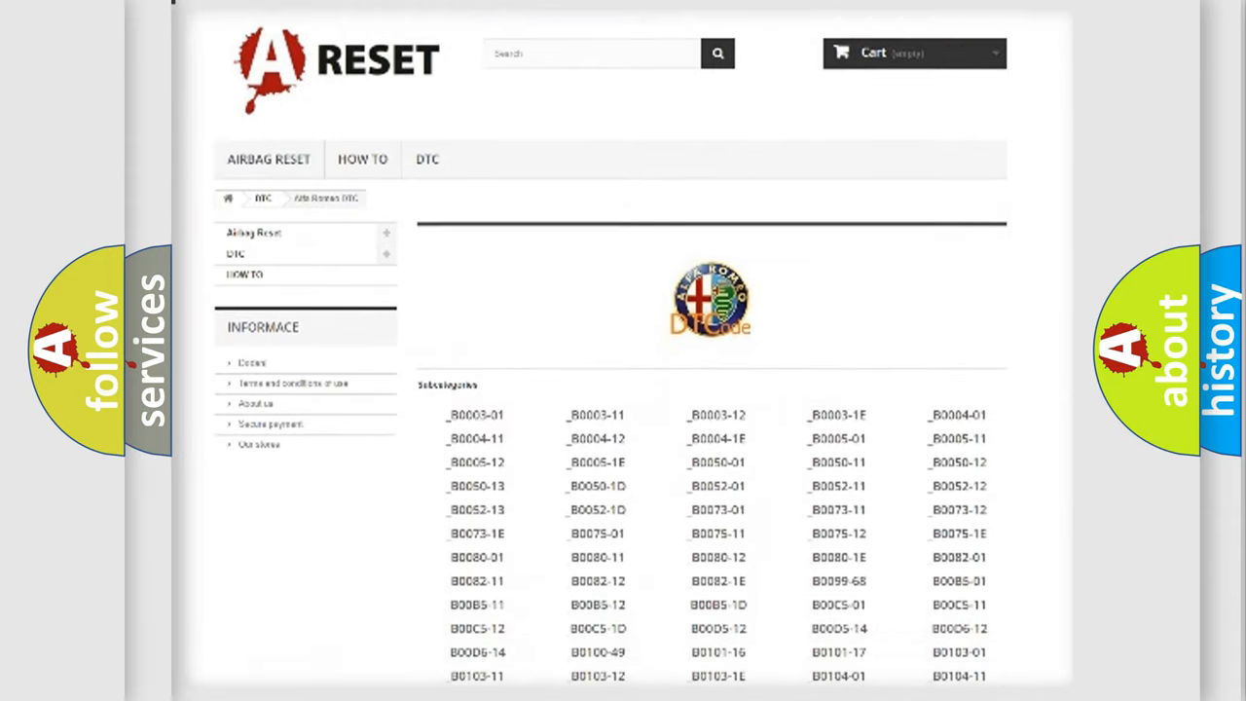
scroll(down, 3)
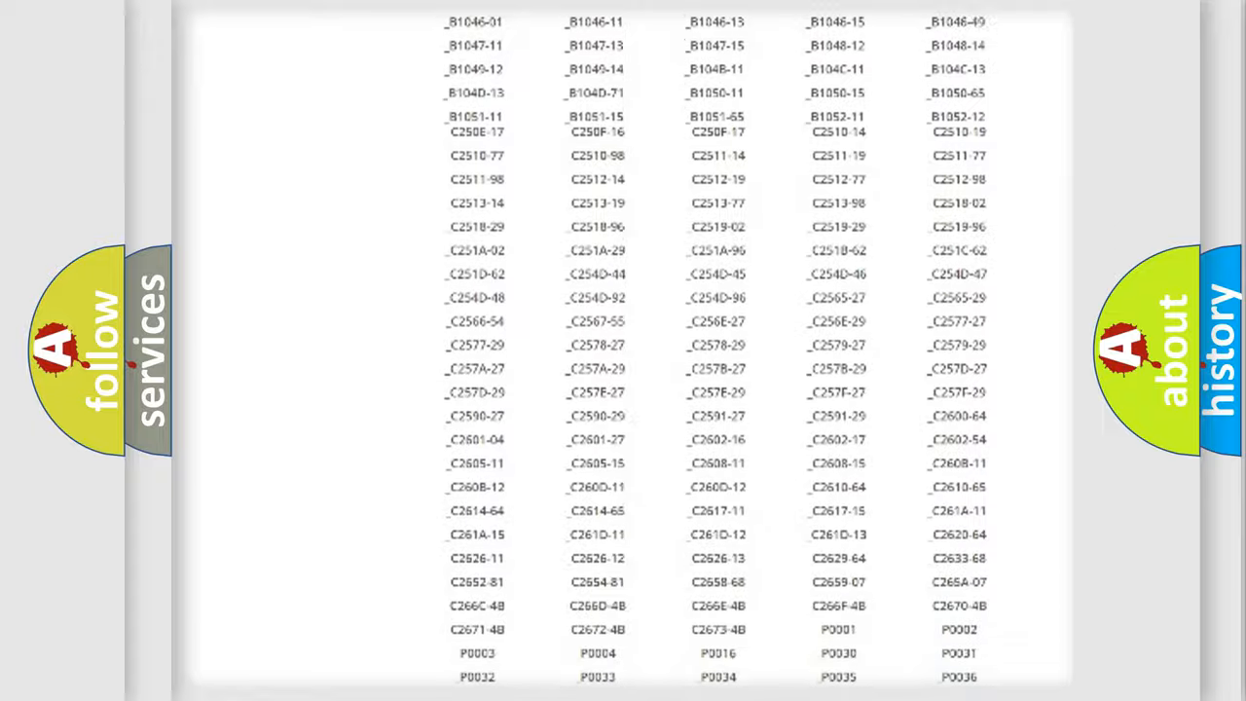
scroll(up, 3)
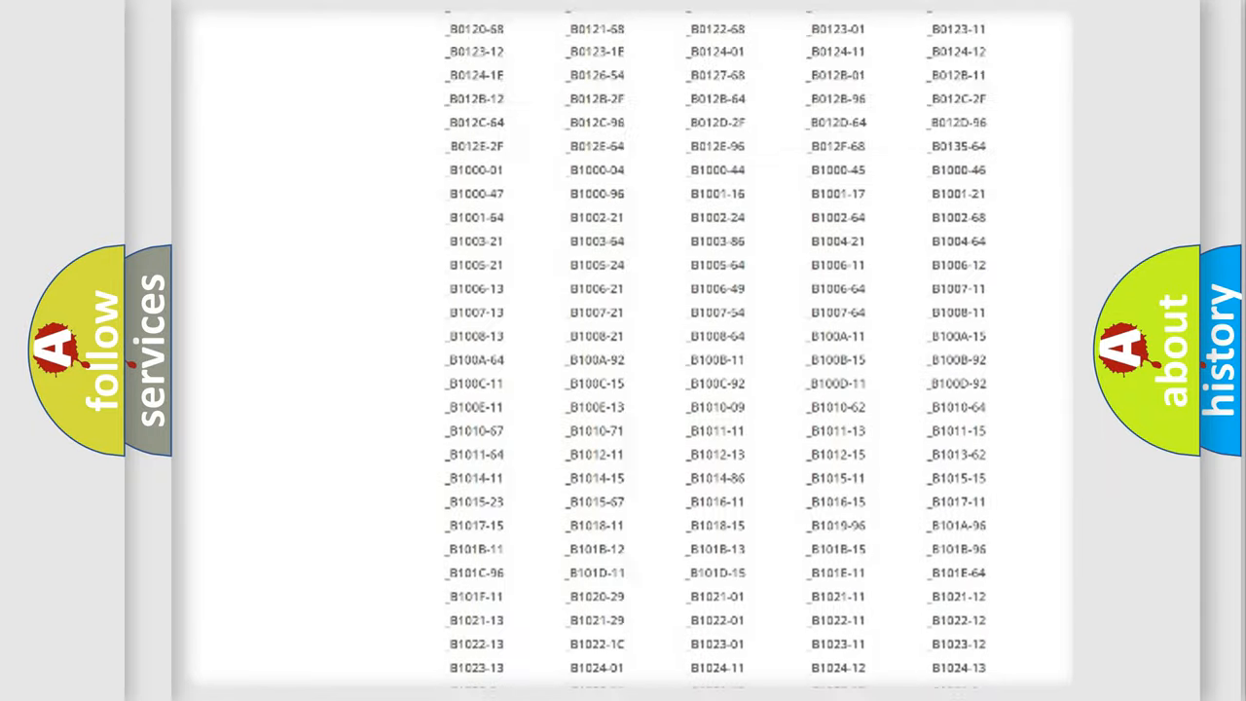
scroll(up, 3)
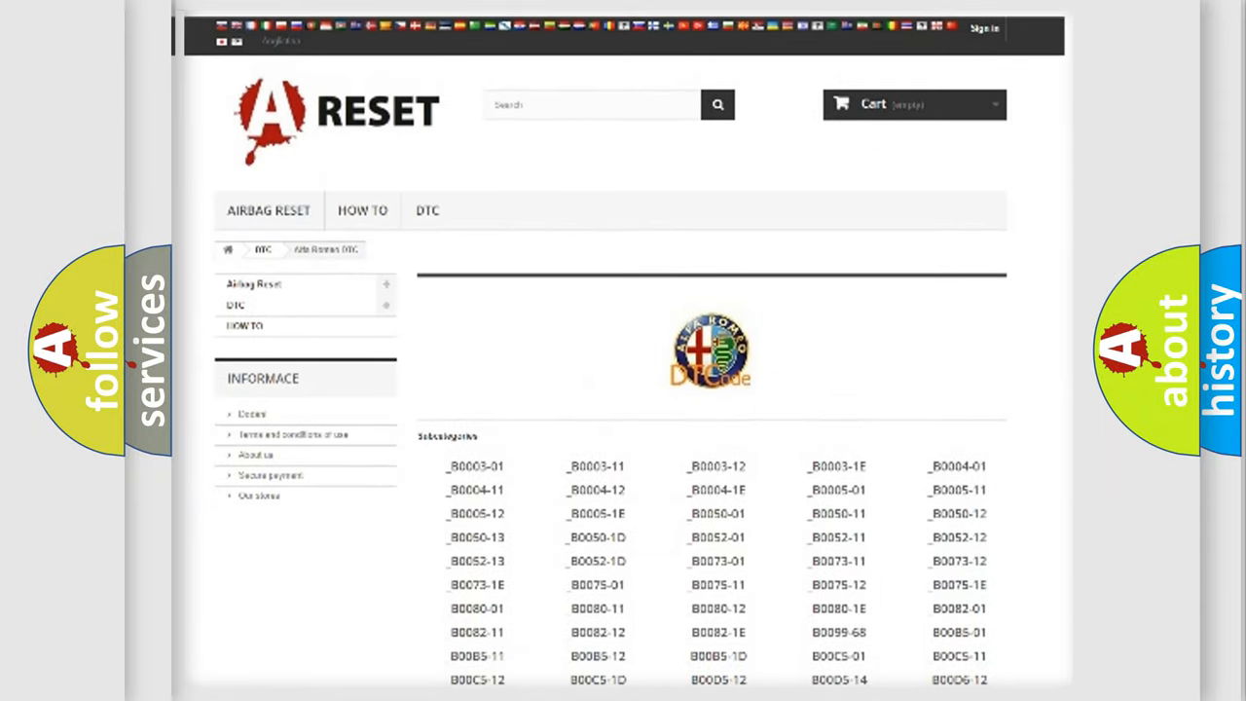